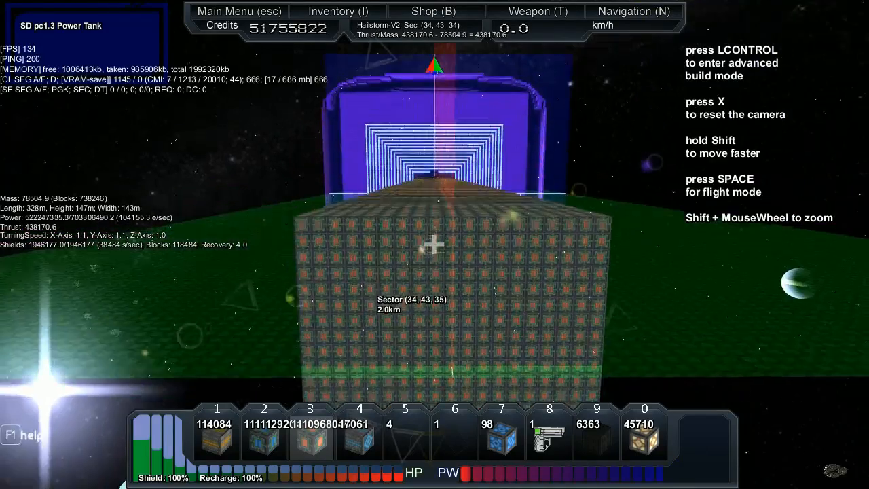
Fill a massive volume with SD Power Tank blocks, lengthening the Hailstorm to about 695 m
key(lcontrol)
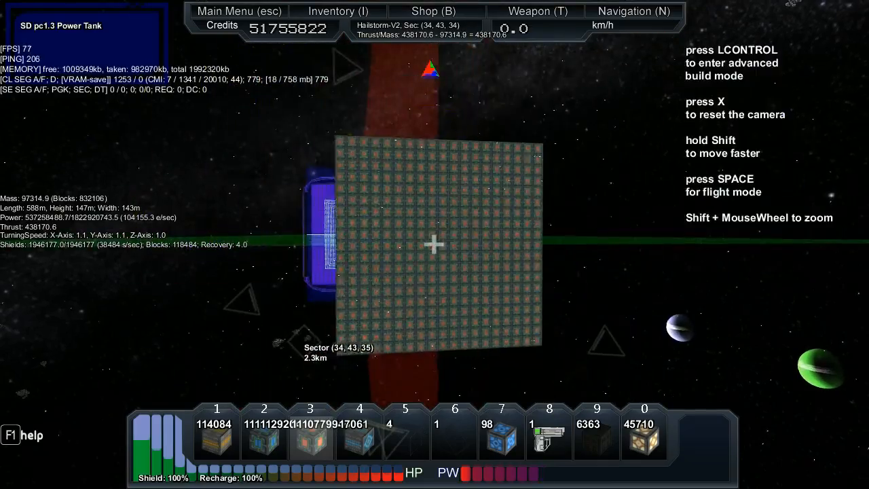
key(lcontrol)
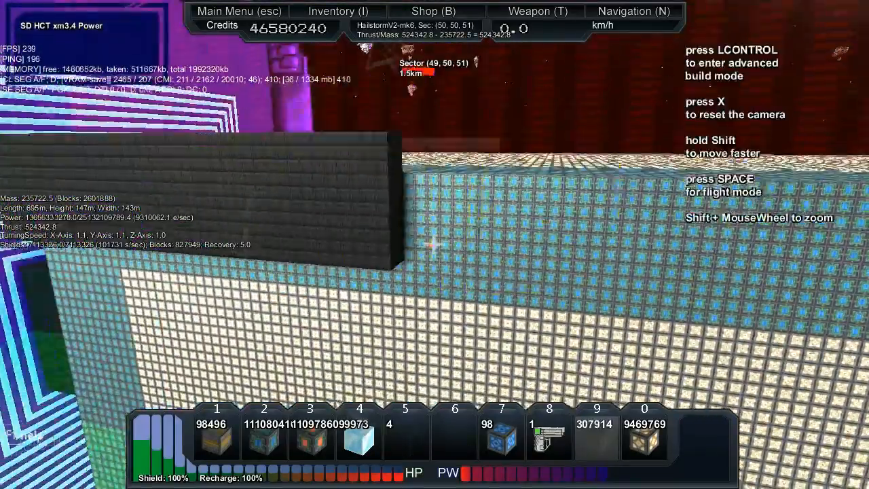
Place more power tank volumes under the dark hull, raising ship mass to about 247,400
key(LCONTROL)
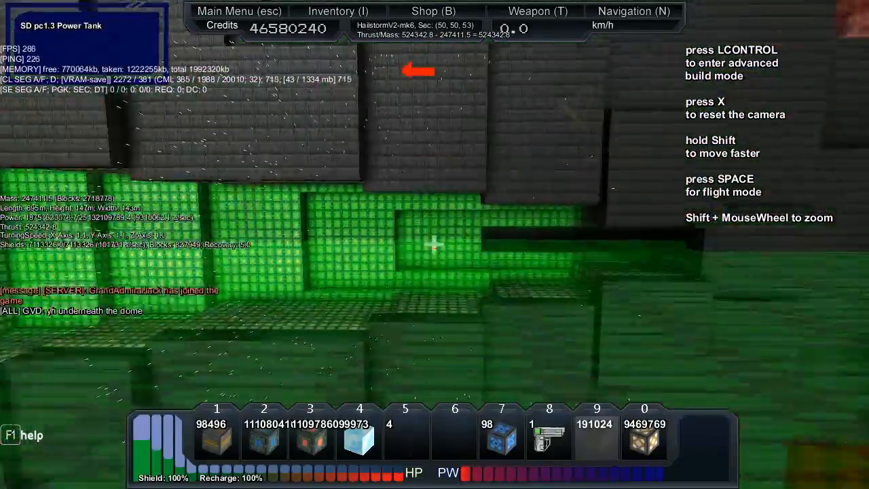
Place SD Shield Disperser blocks and start Hardened Hull (Black) plating, reaching mass about 263,700
key(lcontrol)
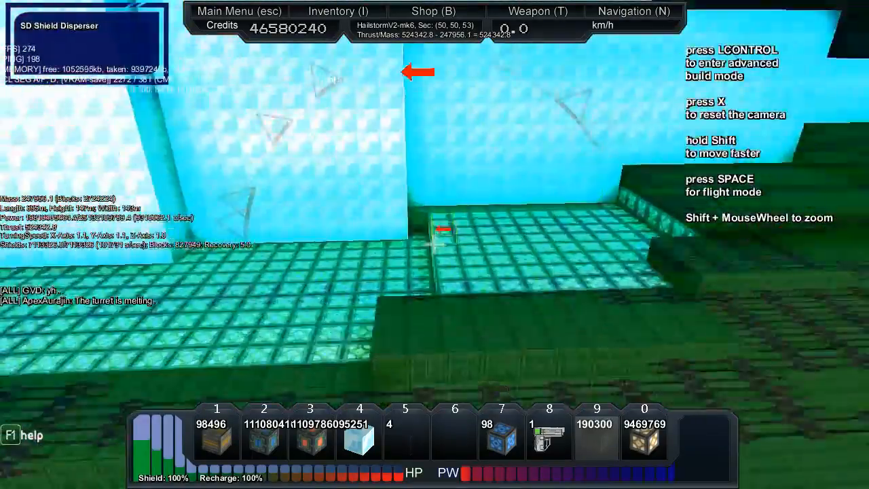
key(ctrl)
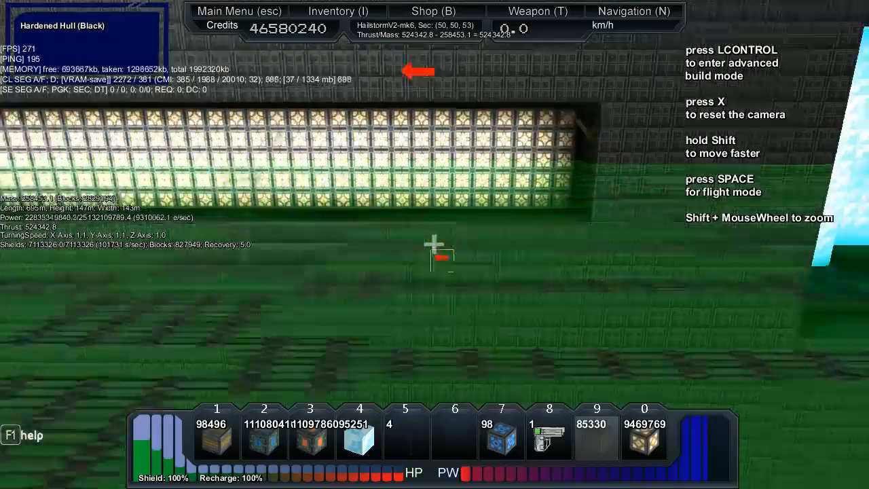
key(LCONTROL)
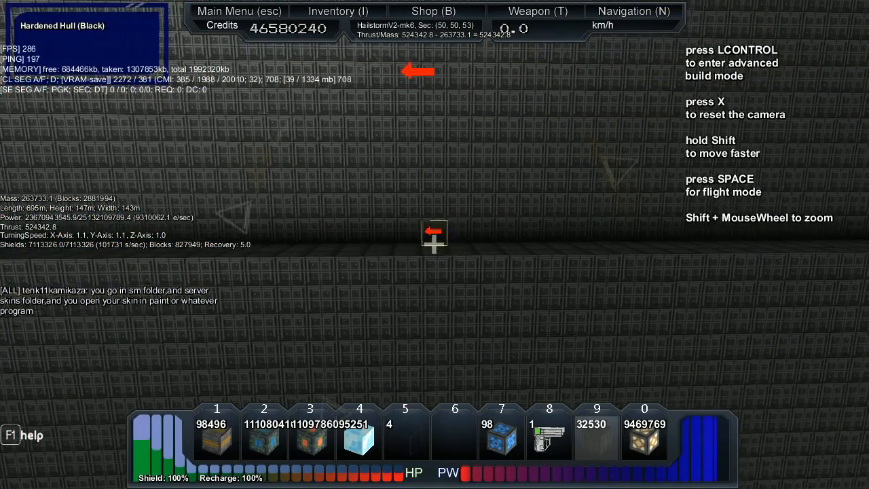
Finish the black hull plating and begin a catalog entry named HailstormV2
key(lcontrol)
text(HailstormV2)
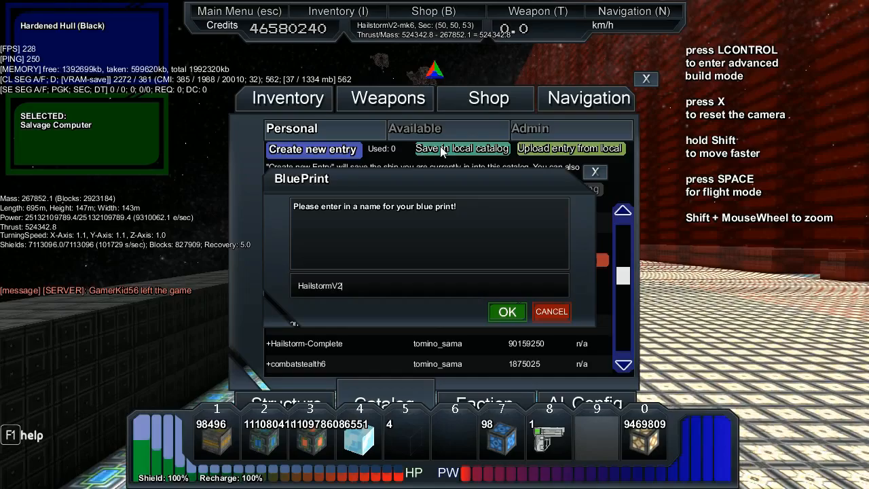
Dismiss the blueprint prompt, close the catalog, and resume black hull plating above the icy stripe
click(507, 311)
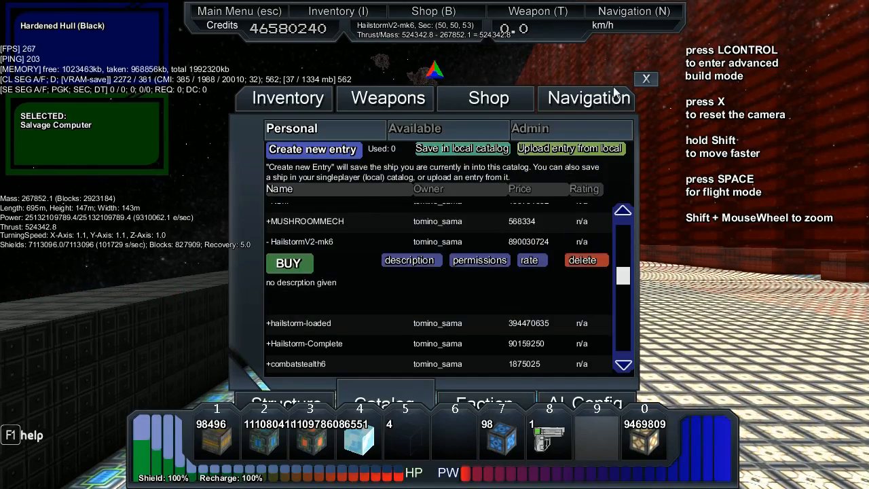
click(646, 78)
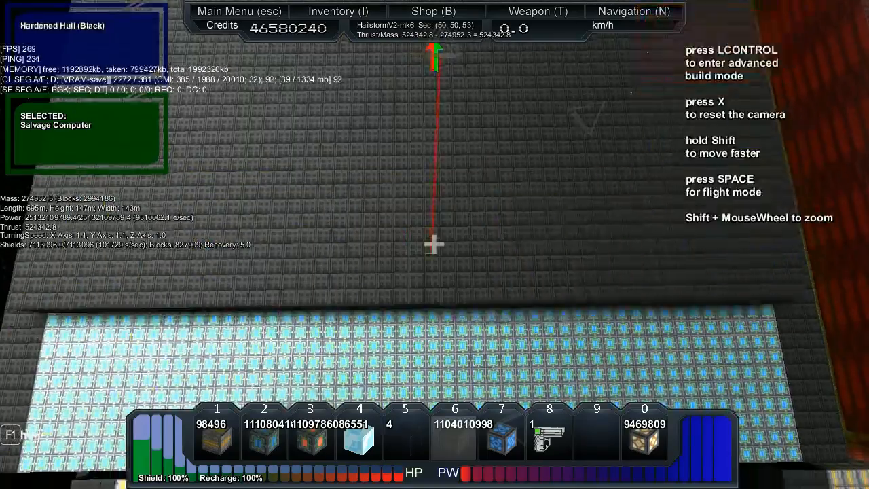
Add hull blocks around the lit floor and lay a green Cactus block stripe along the edge
key(lcontrol)
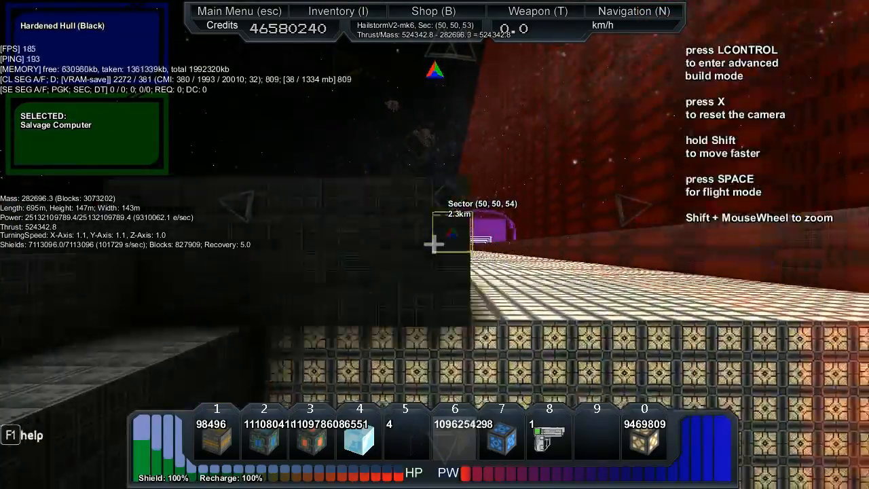
key(LCONTROL)
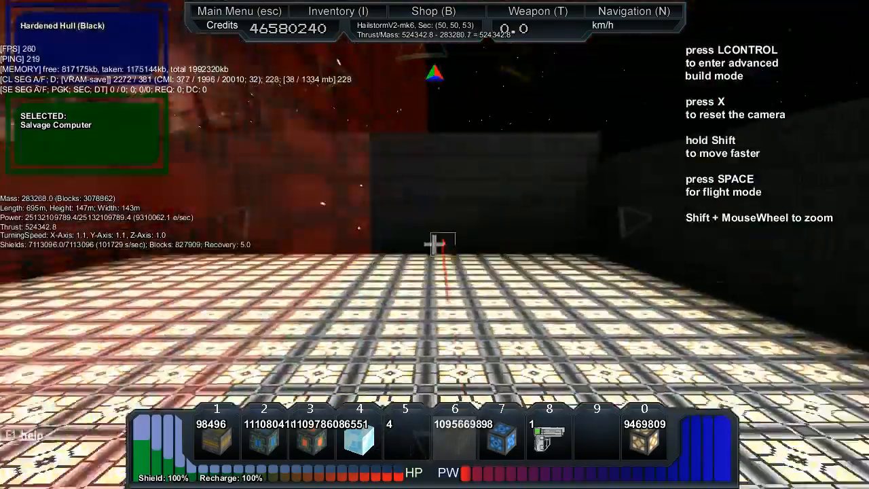
key(lcontrol)
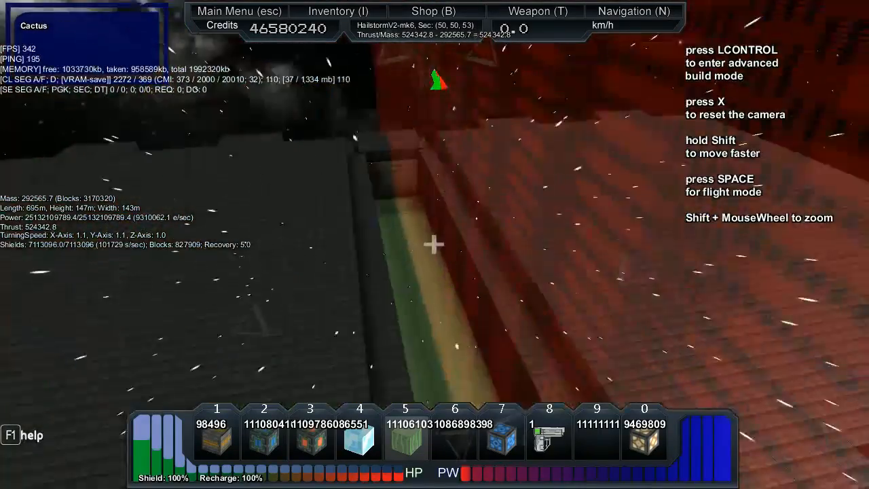
Finish the Ice Crystal stripe and black plating, confirm the HailstormV2-mk6 catalog entry, and view from space
key(LCONTROL)
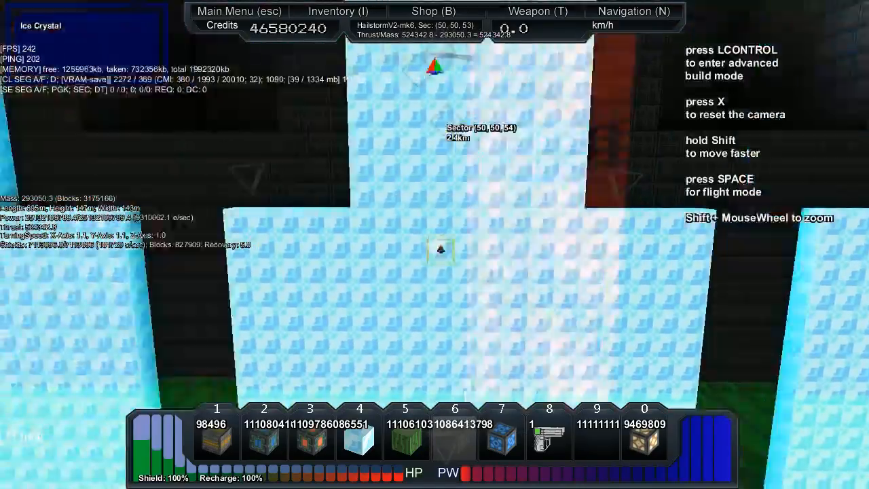
key(lcontrol)
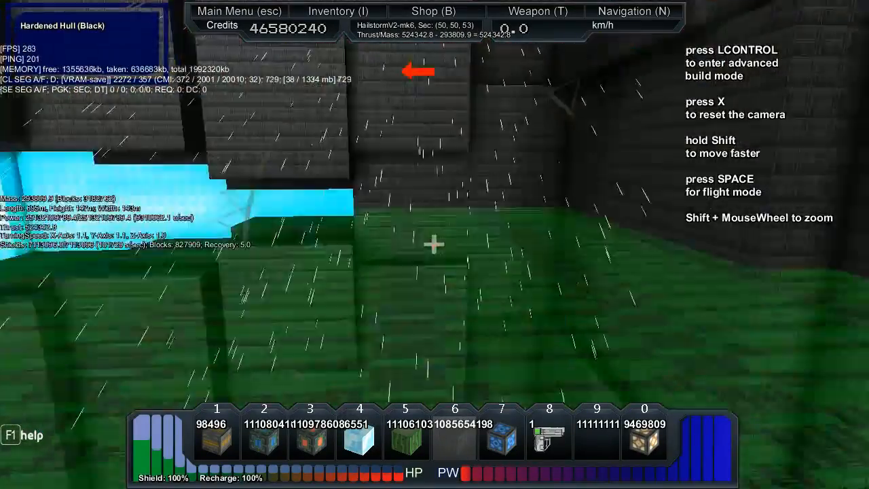
key(lcontrol)
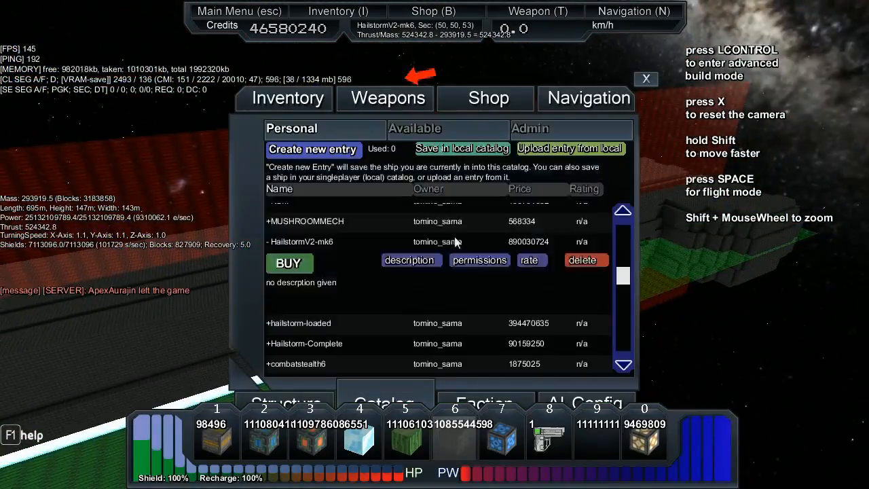
click(646, 79)
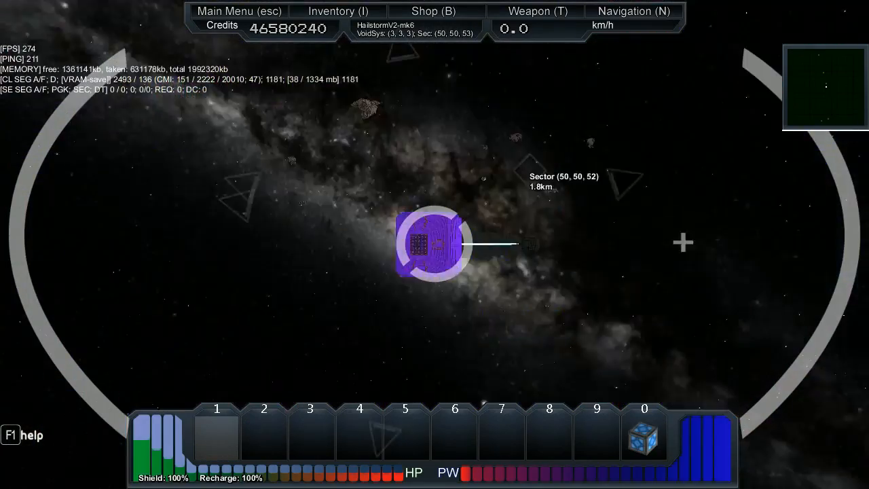